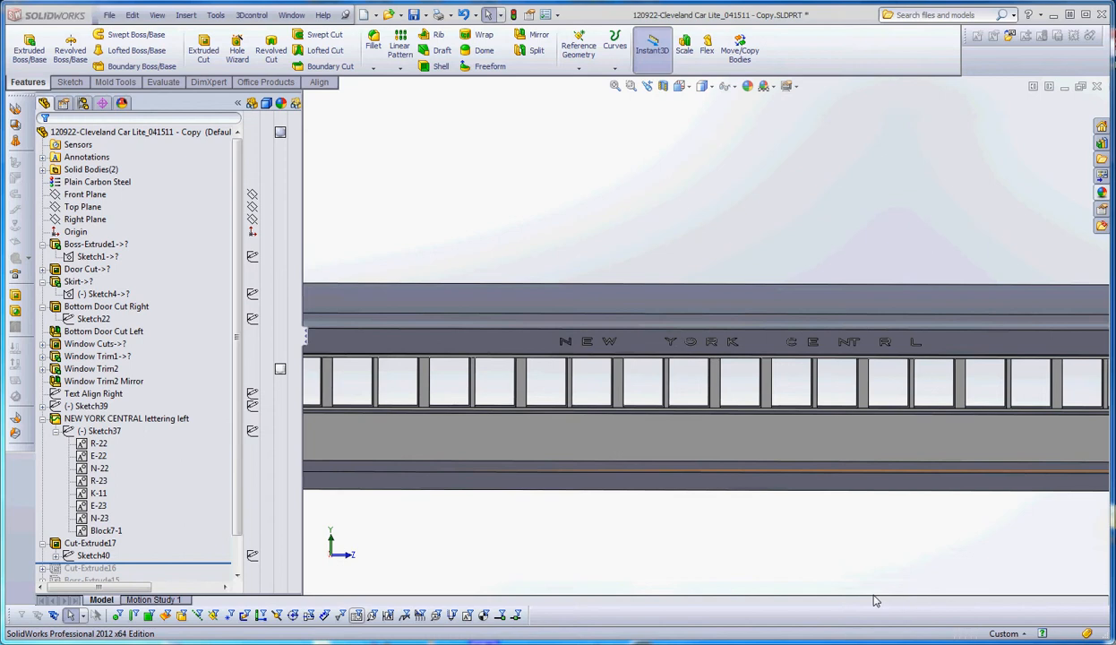
# Review the scanned lettering drawing's spacing dimensions, then pick the left NEW YORK CENTRAL sketch.
pyautogui.click(86, 561)
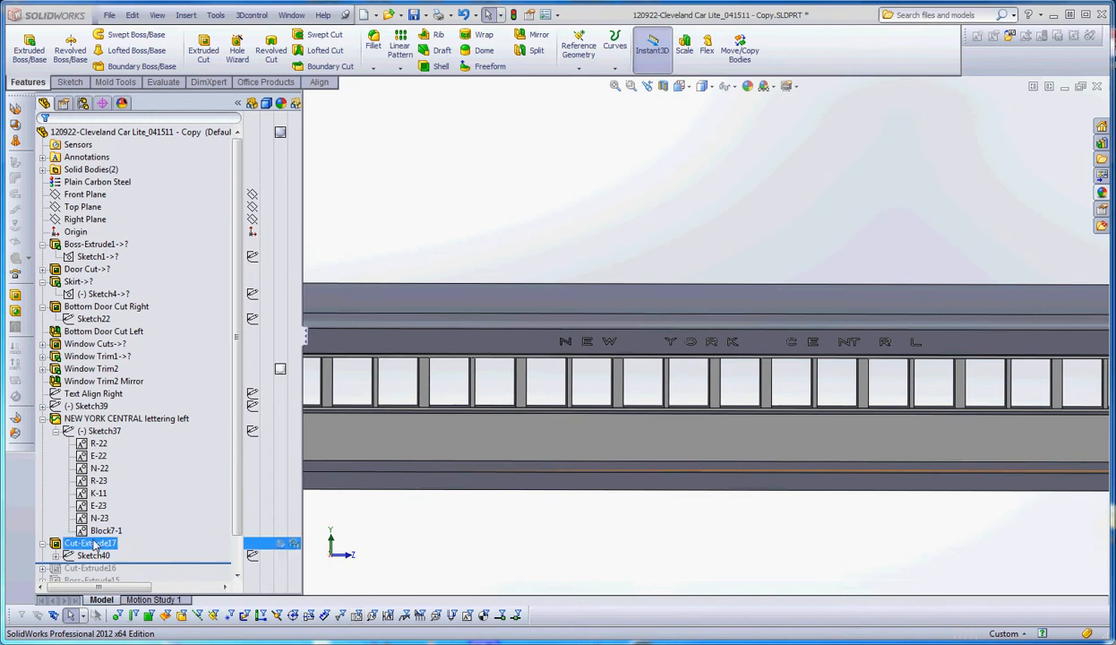
pyautogui.click(89, 555)
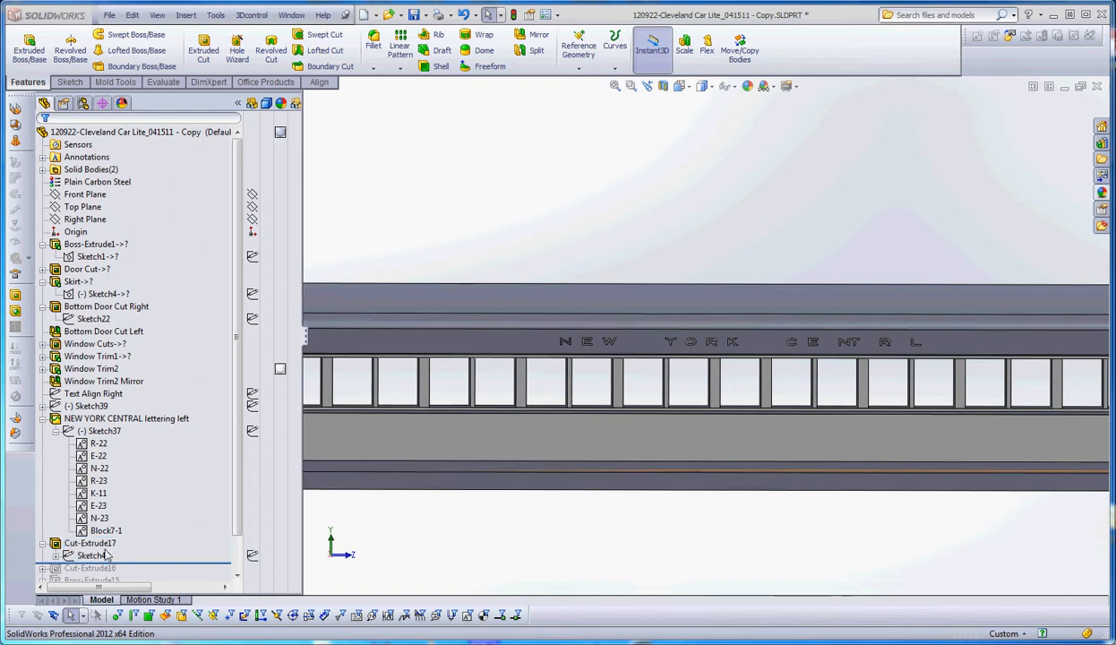
pyautogui.click(82, 541)
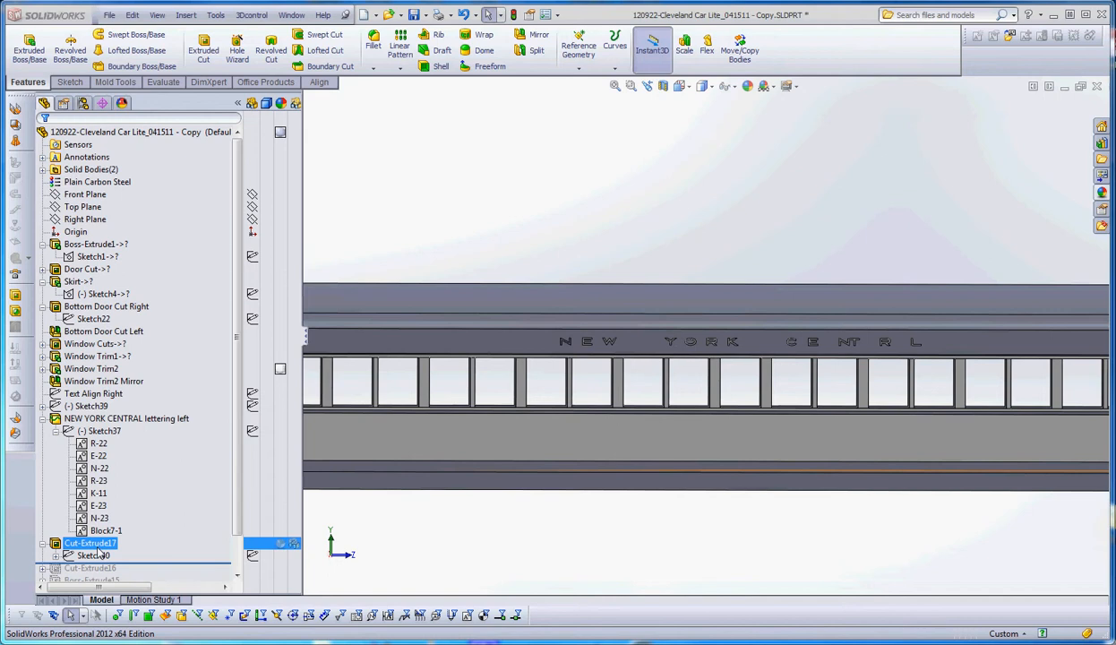
pyautogui.click(126, 419)
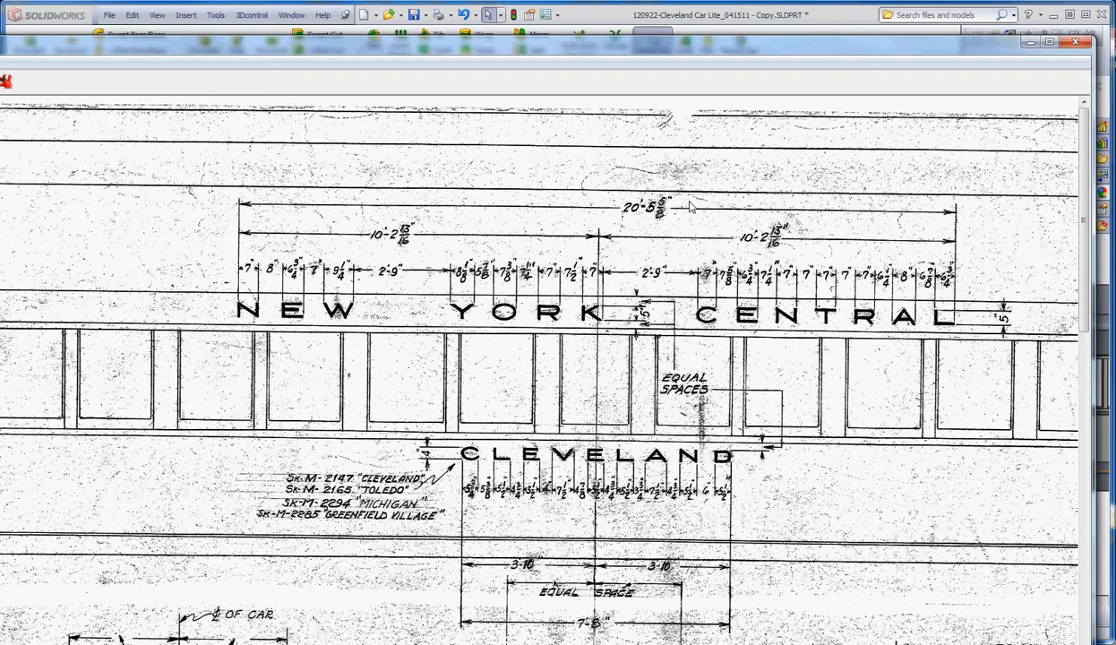
pyautogui.moveTo(238, 154)
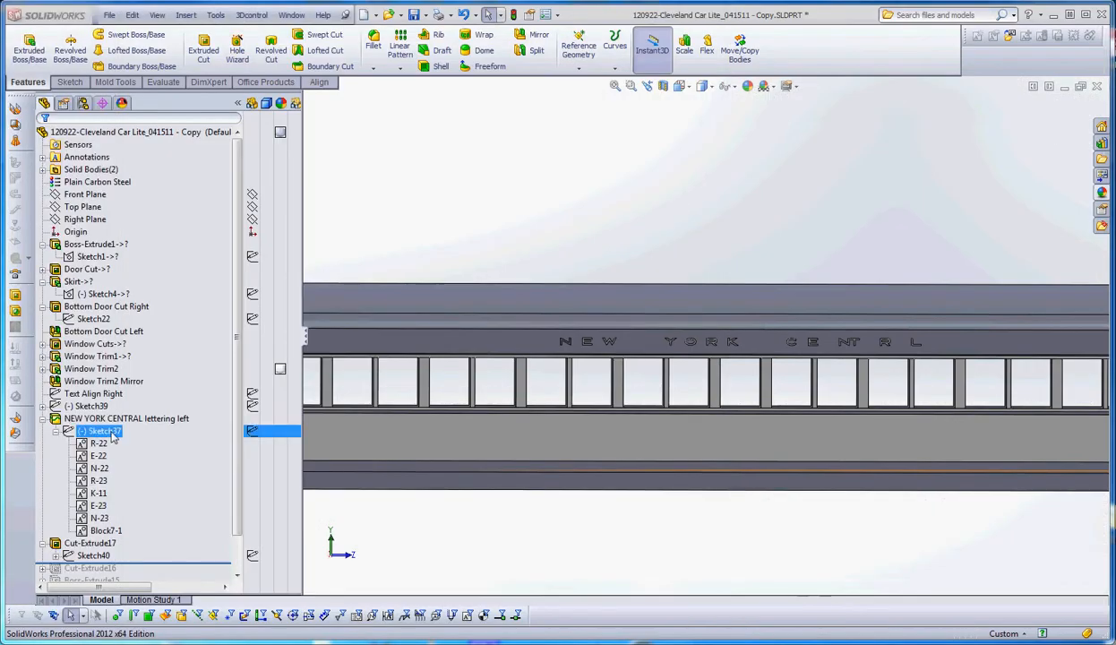
# Edit Sketch37 under the left NEW YORK CENTRAL lettering feature.
pyautogui.doubleClick(101, 431)
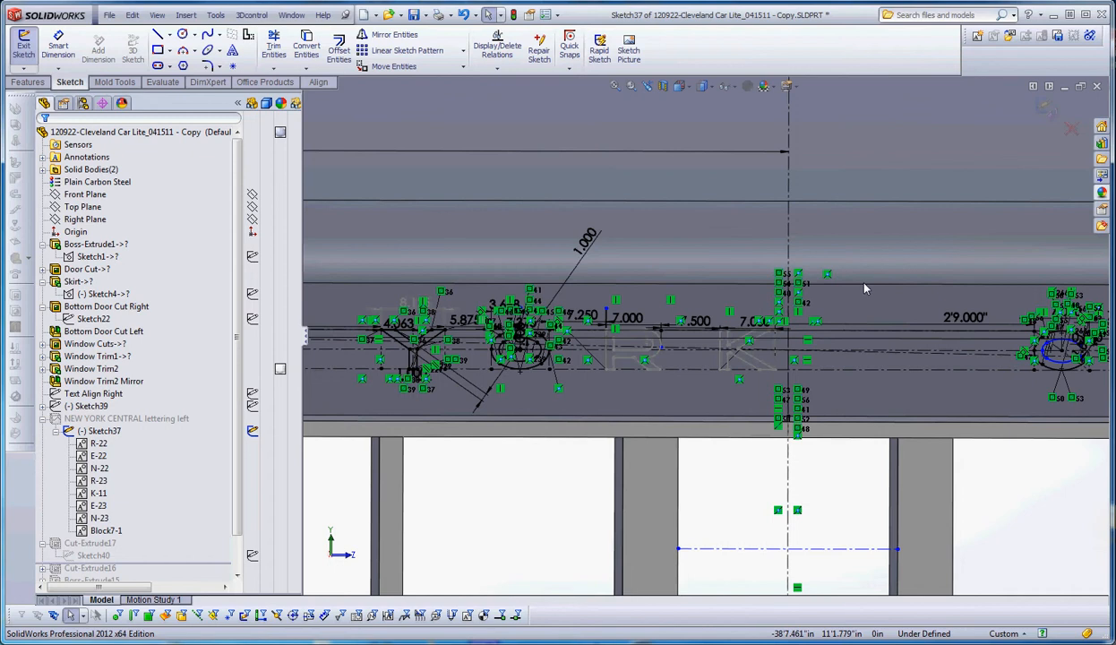
pyautogui.moveTo(801, 241)
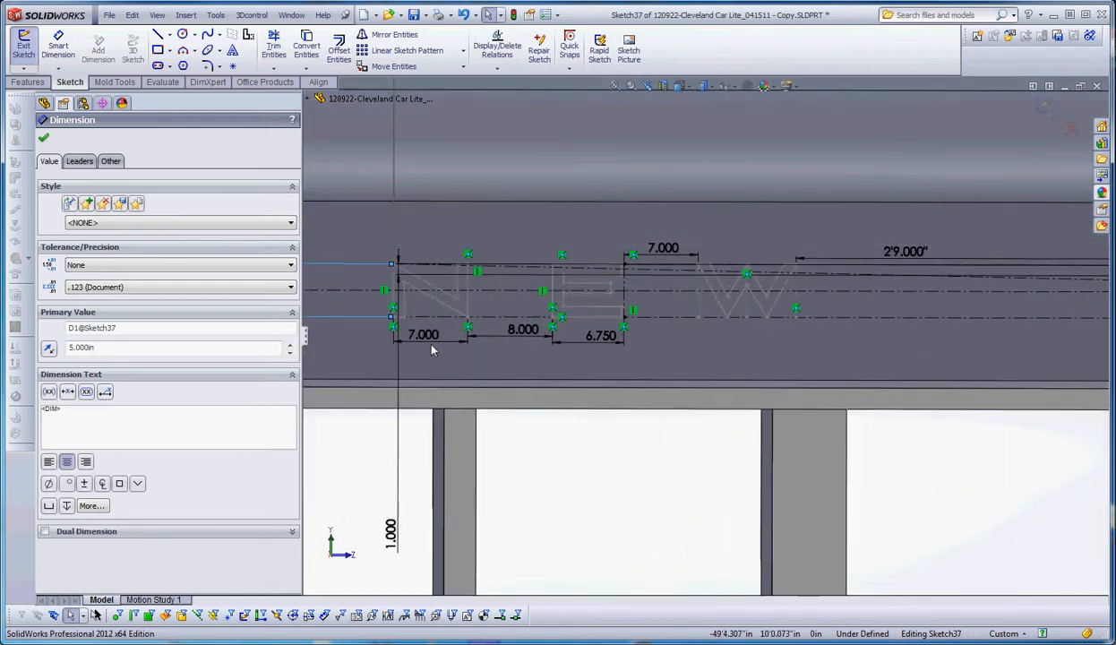
pyautogui.moveTo(518, 355)
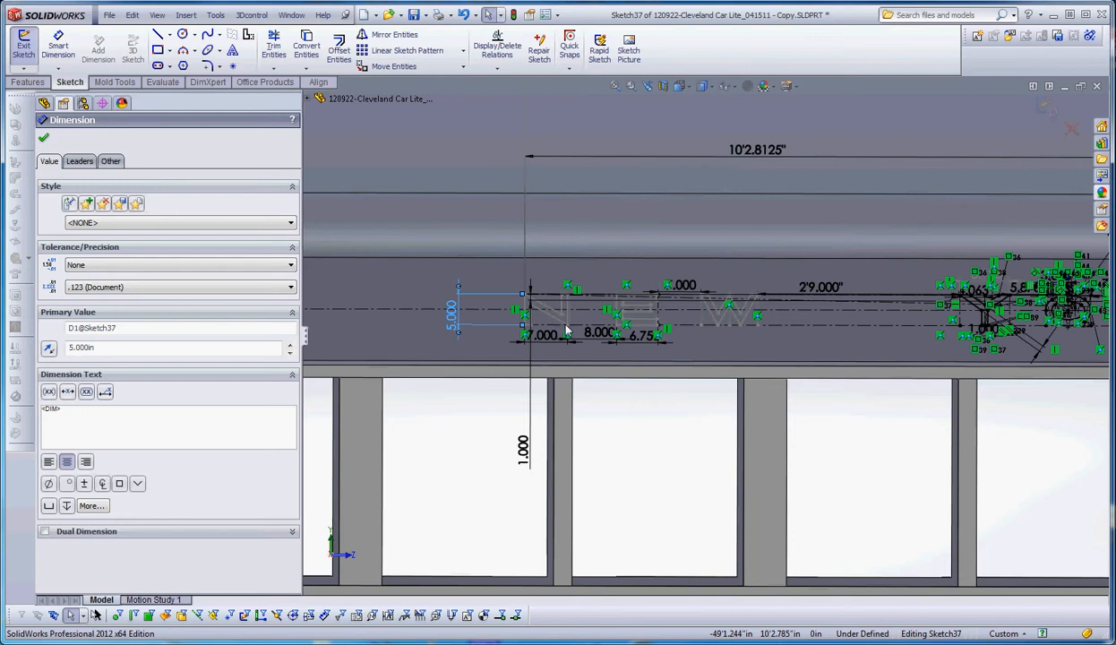
pyautogui.moveTo(883, 433)
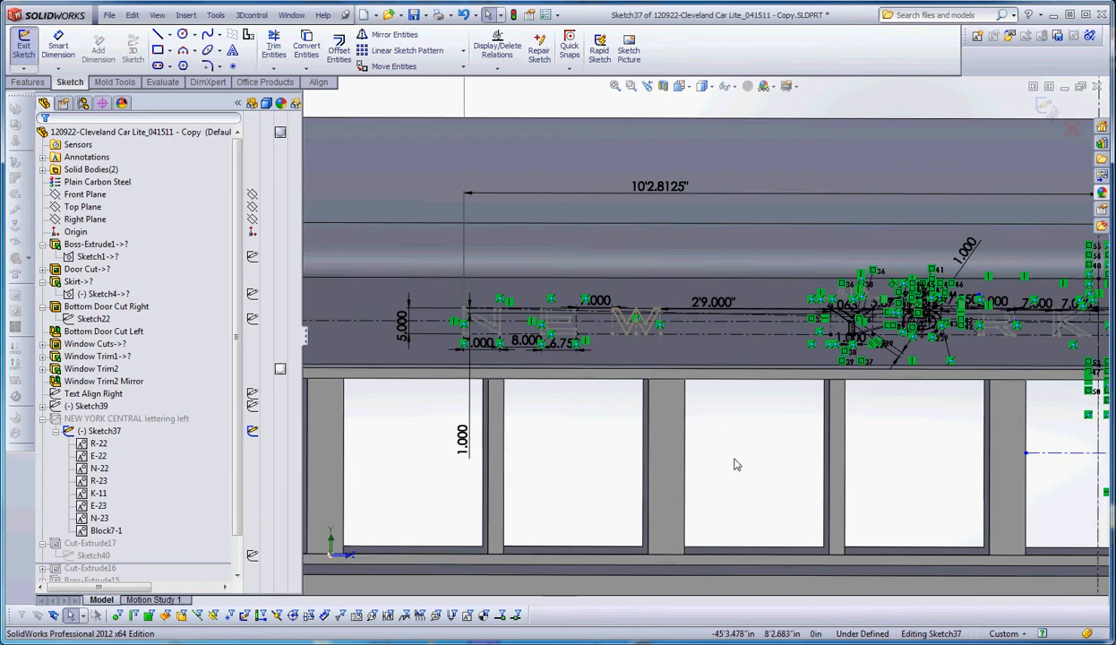
# Activate the Centerline tool from the Sketch toolbar's slot flyout.
pyautogui.click(174, 65)
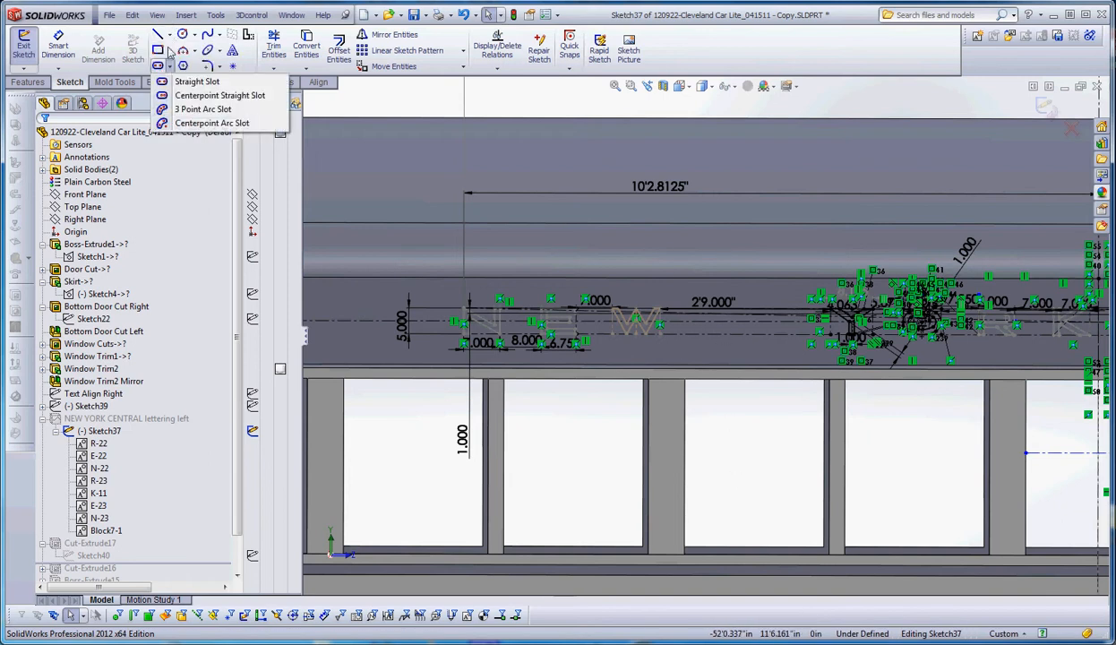
pyautogui.click(157, 42)
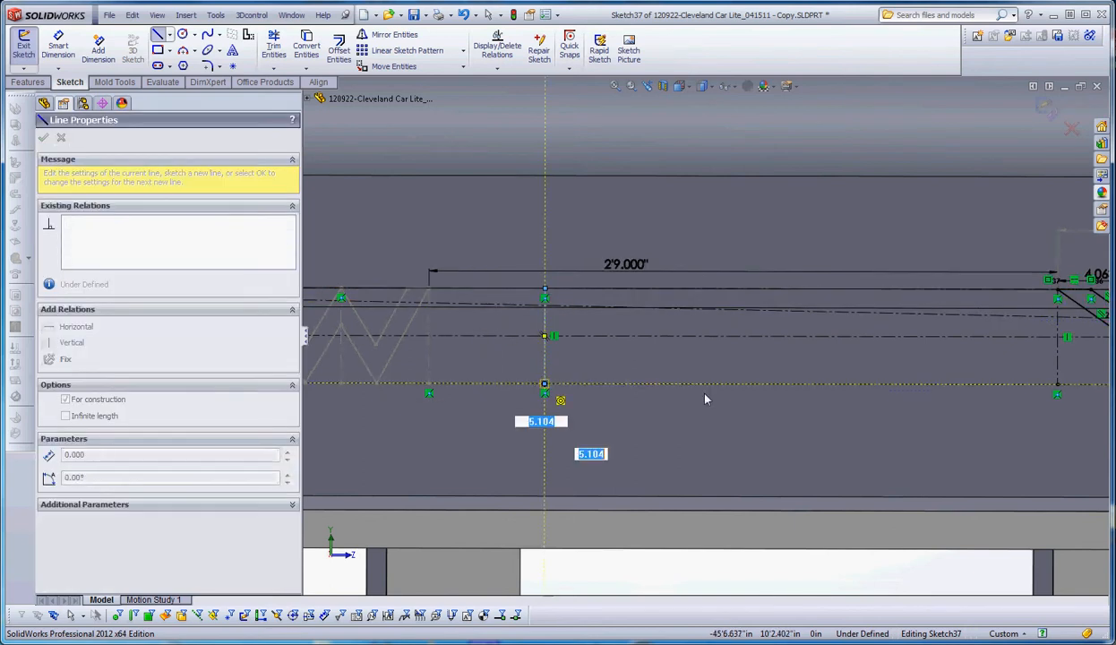
# Sketch a vertical construction line across the lettering band right of the W.
pyautogui.click(43, 105)
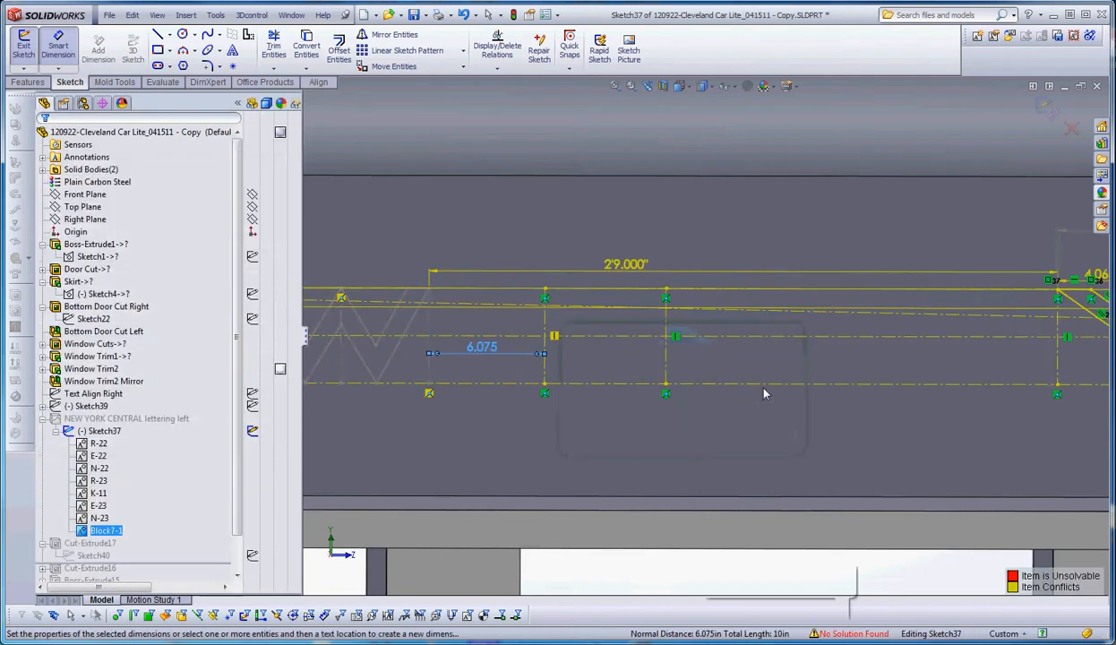
# Add a 6.075 in spacing dimension after the W, then clear the conflicting dimension.
pyautogui.click(480, 347)
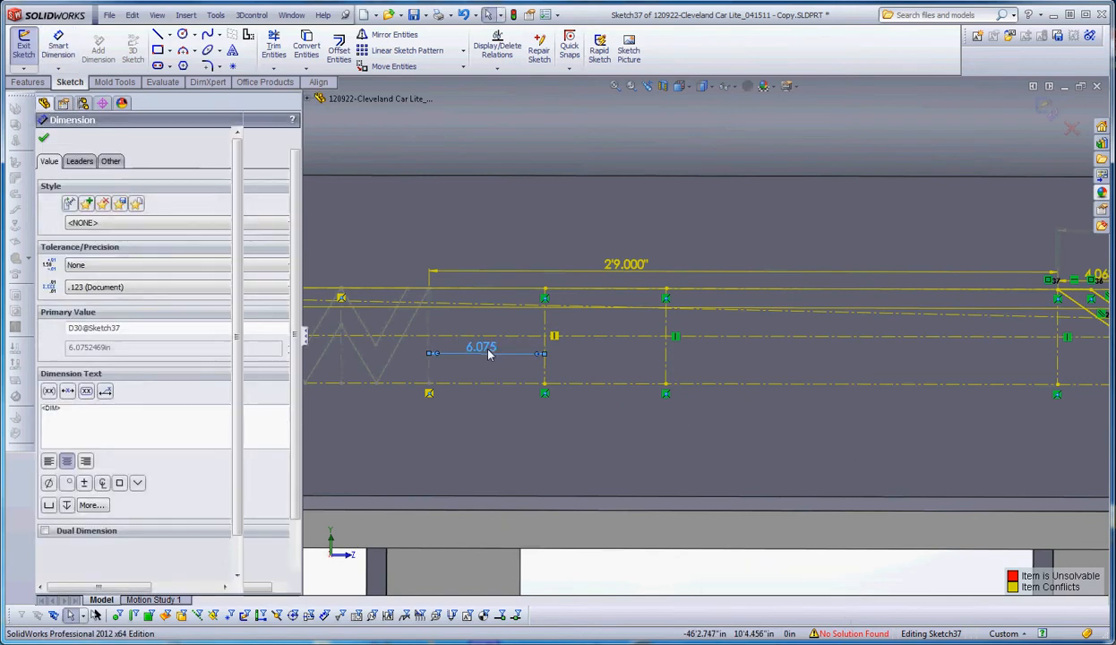
pyautogui.click(39, 142)
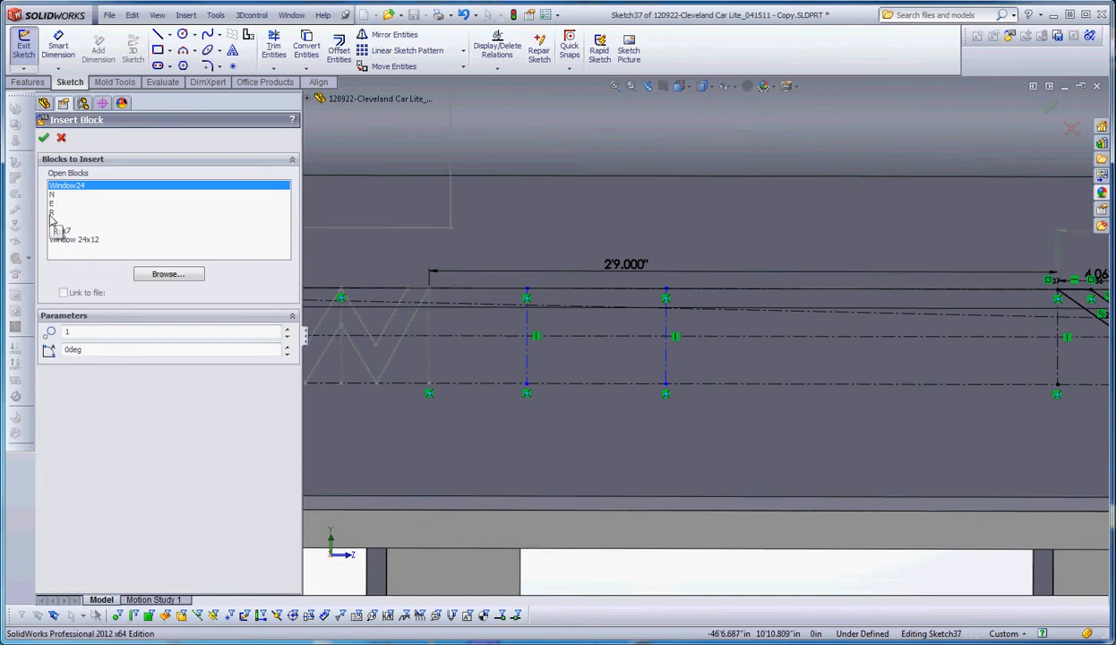
# Choose the R letter block from Open Blocks for insertion.
pyautogui.click(90, 212)
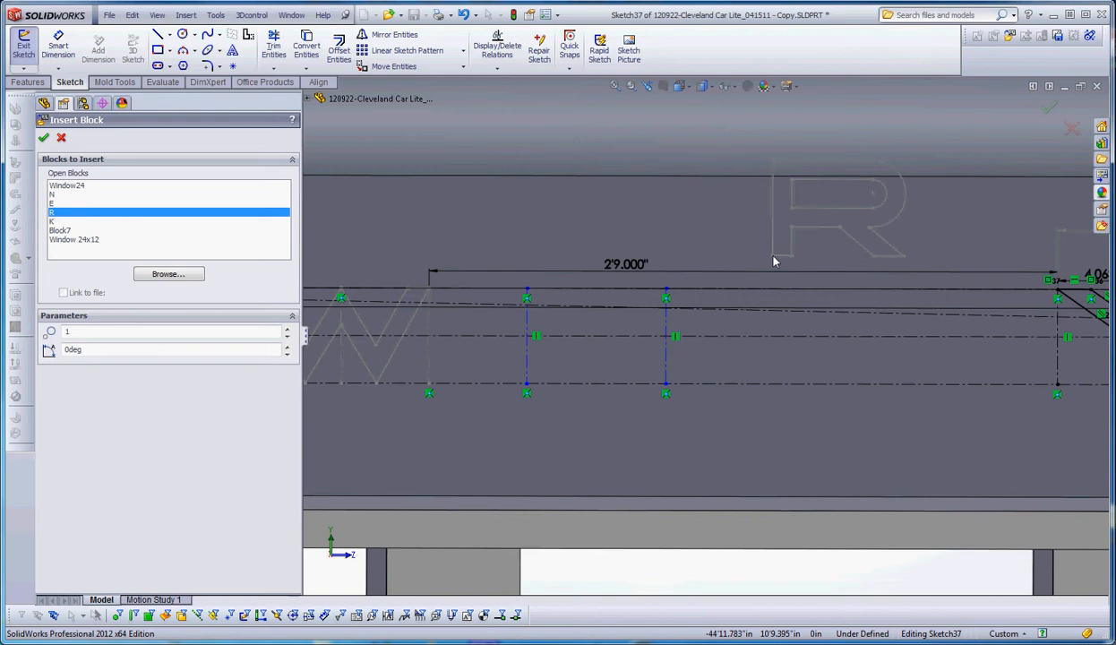
pyautogui.moveTo(546, 383)
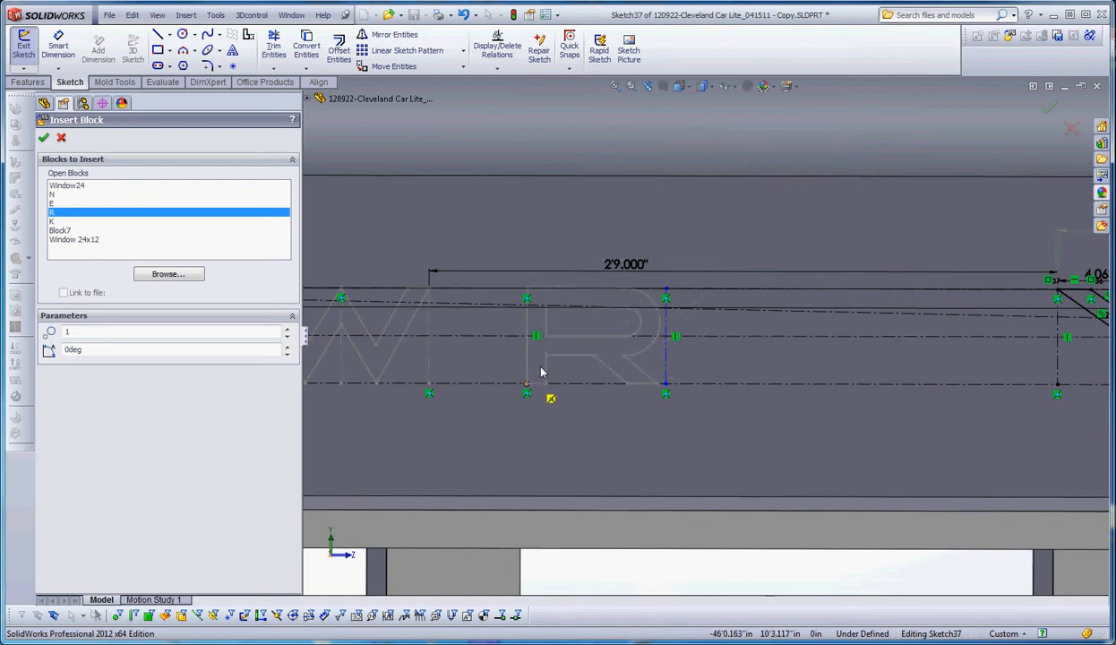
pyautogui.moveTo(527, 388)
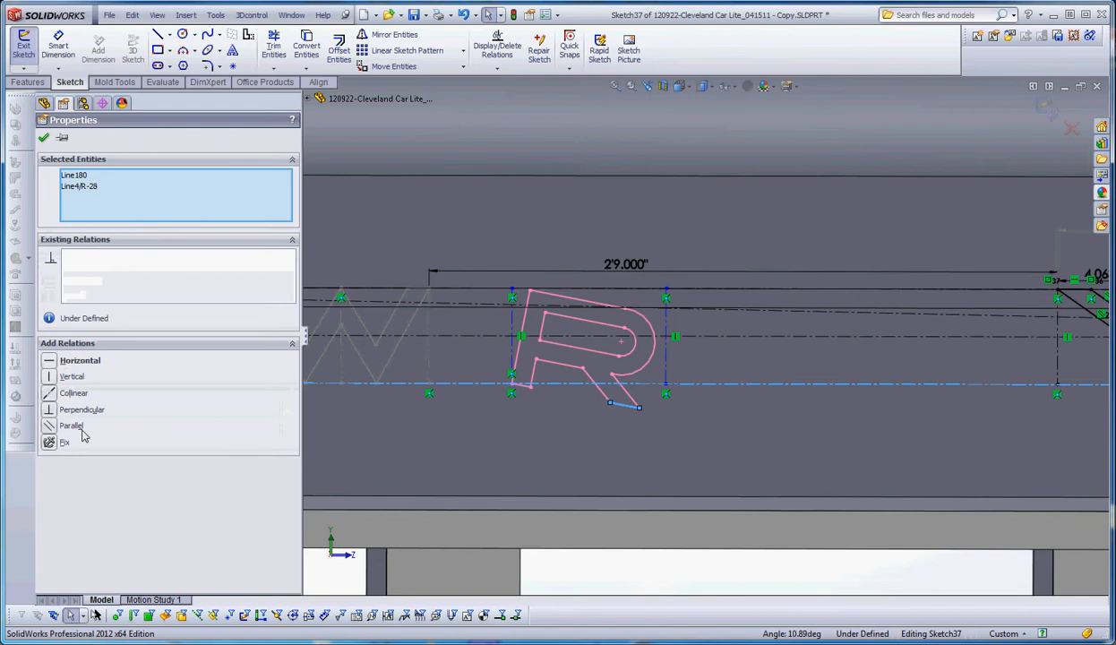
# Apply the relation seating R on the baseline and inspect the left guide line.
pyautogui.click(75, 393)
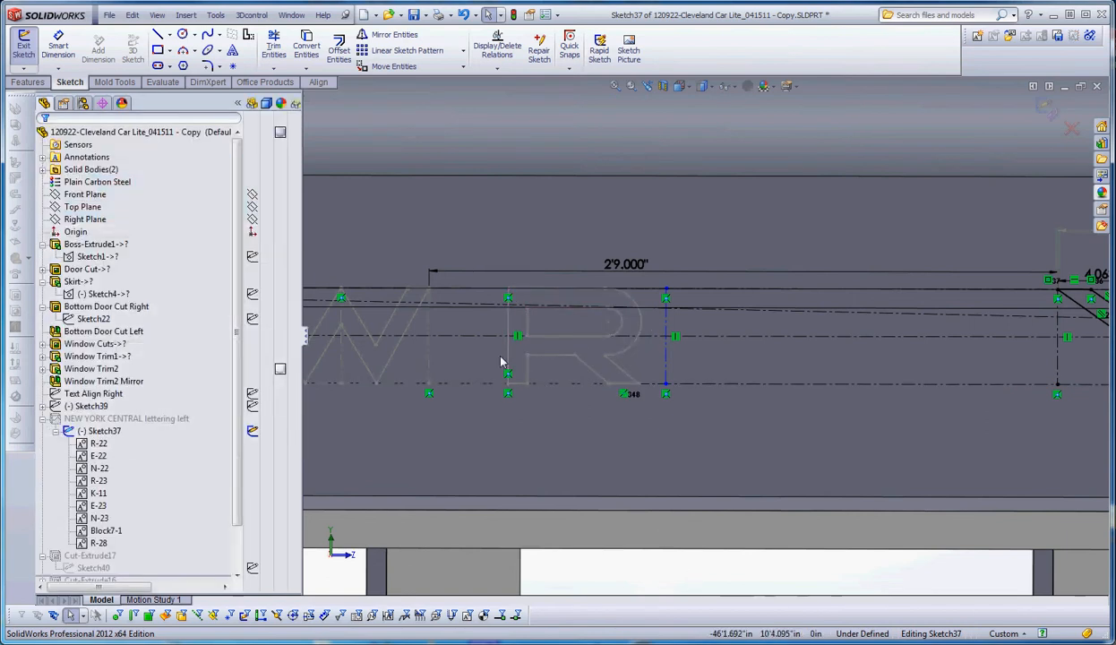
pyautogui.click(503, 336)
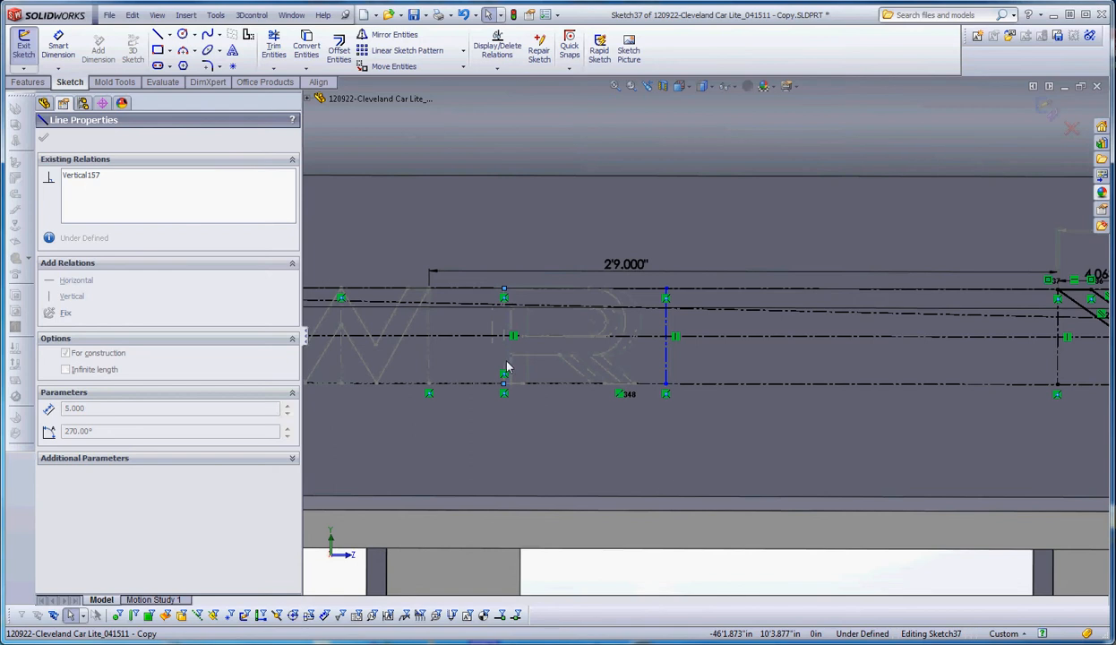
pyautogui.click(64, 352)
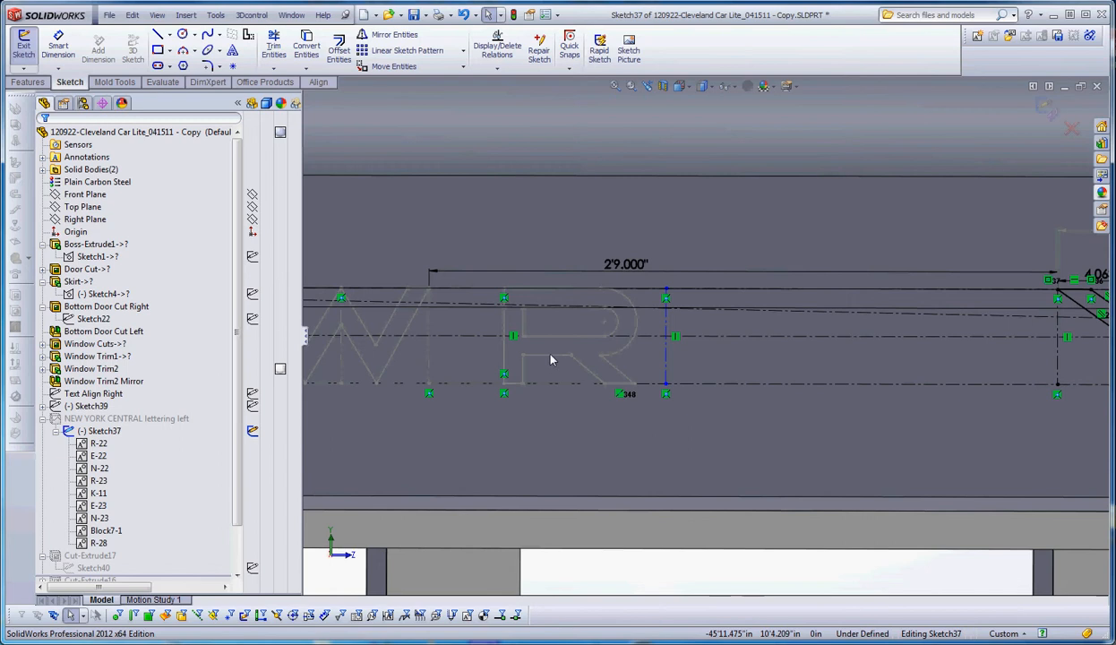
pyautogui.click(101, 534)
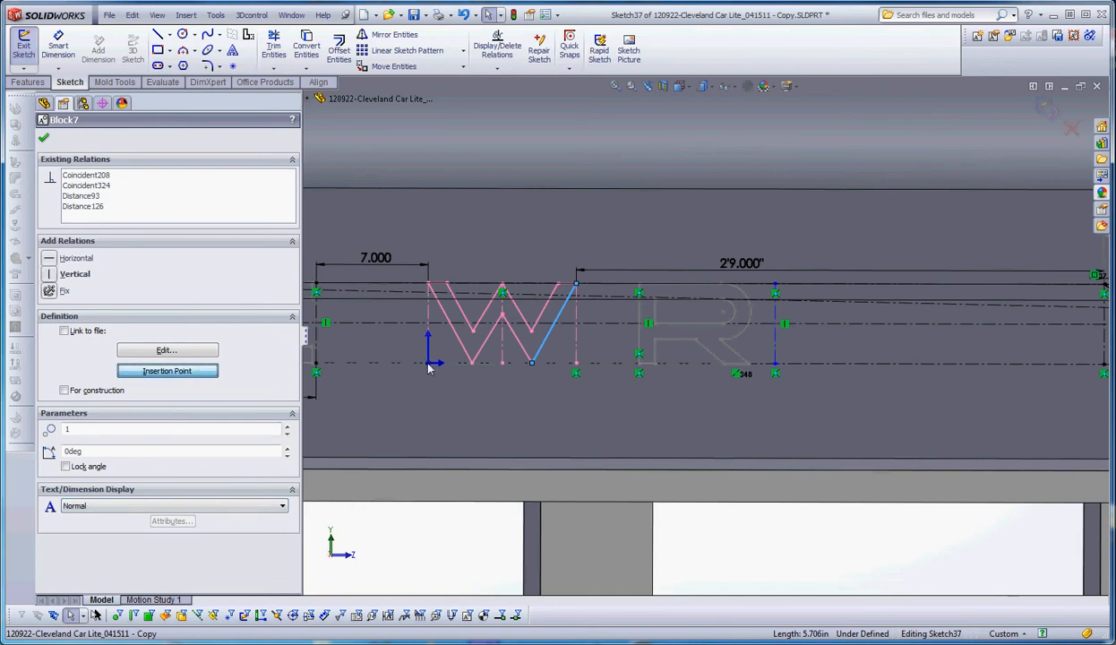
pyautogui.moveTo(482, 373)
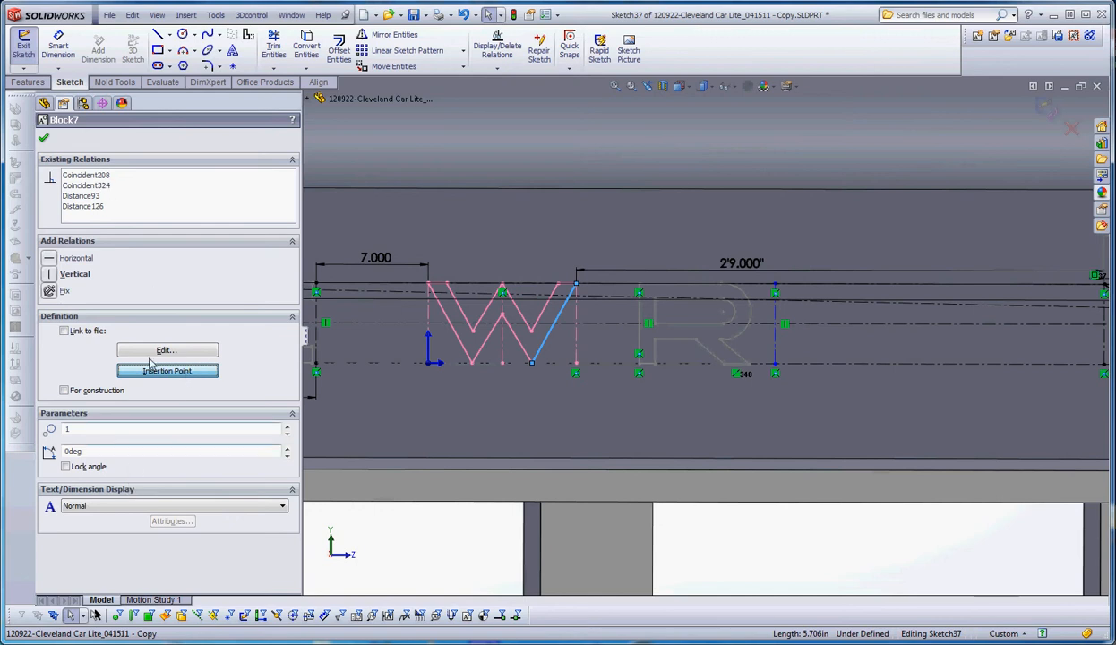
pyautogui.moveTo(433, 375)
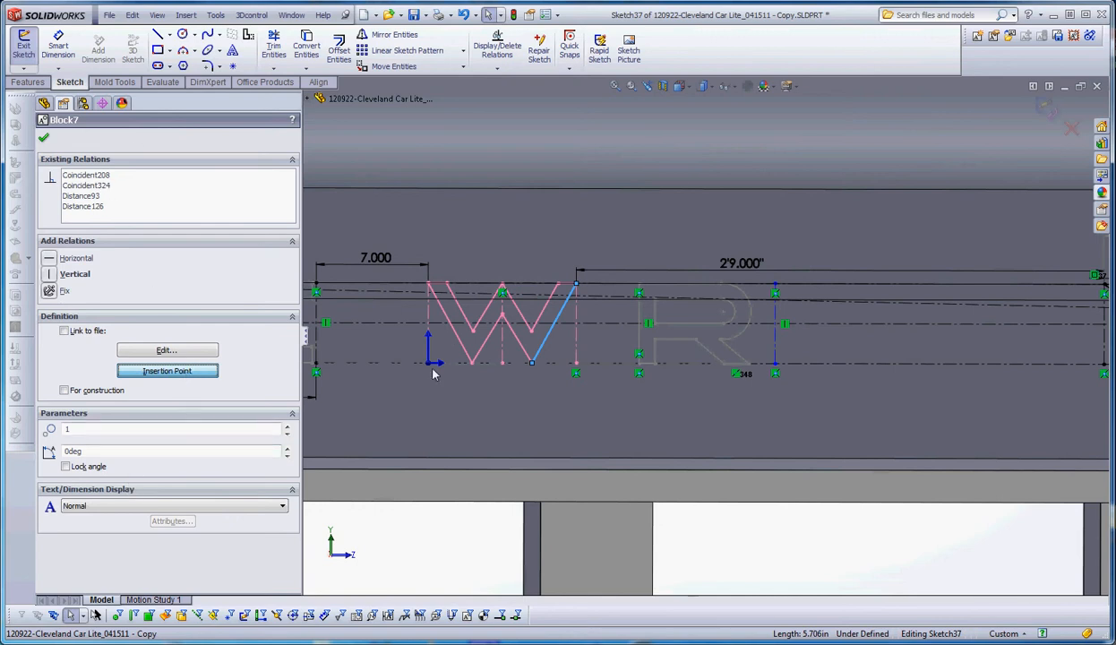
pyautogui.moveTo(430, 366)
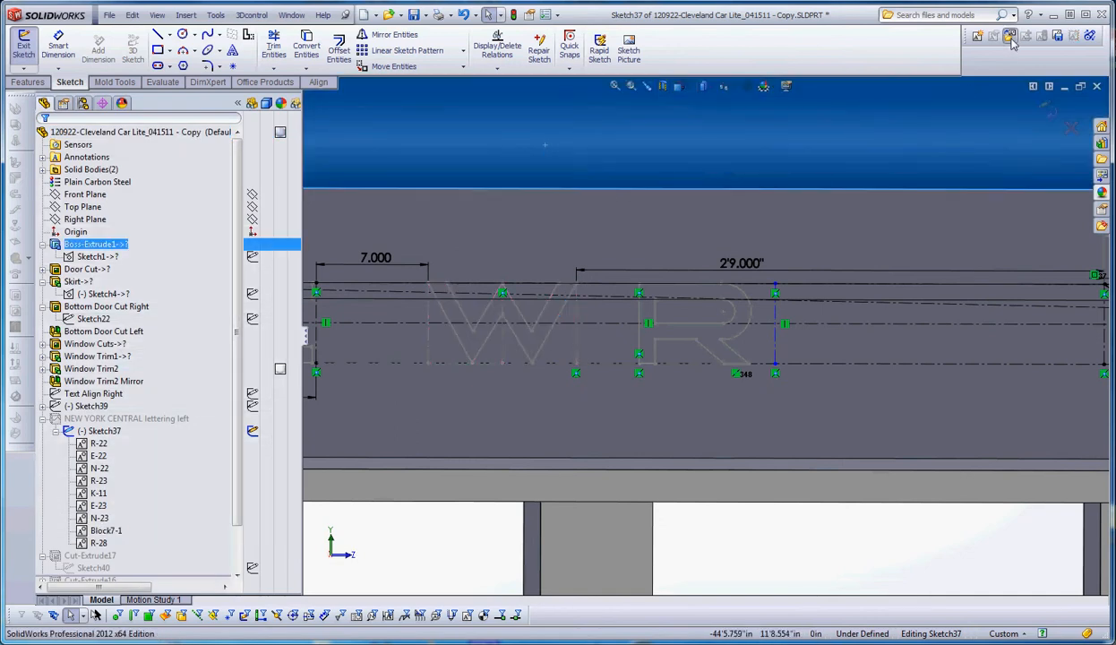
# Insert Block7 as a second W to the right of the R.
pyautogui.click(1010, 39)
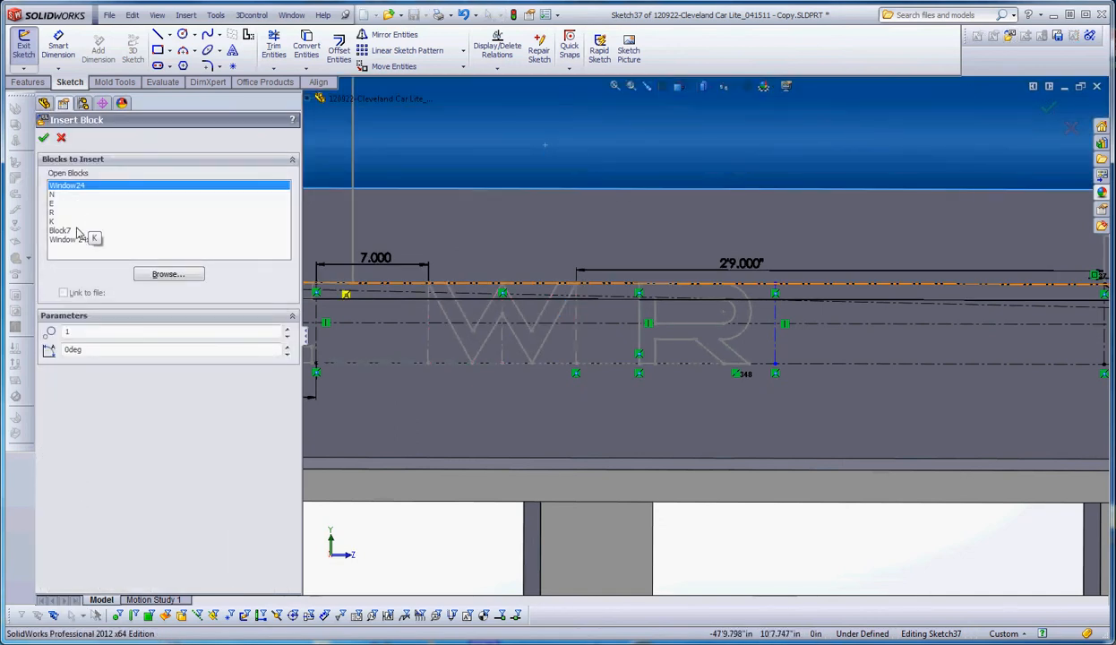
pyautogui.click(60, 230)
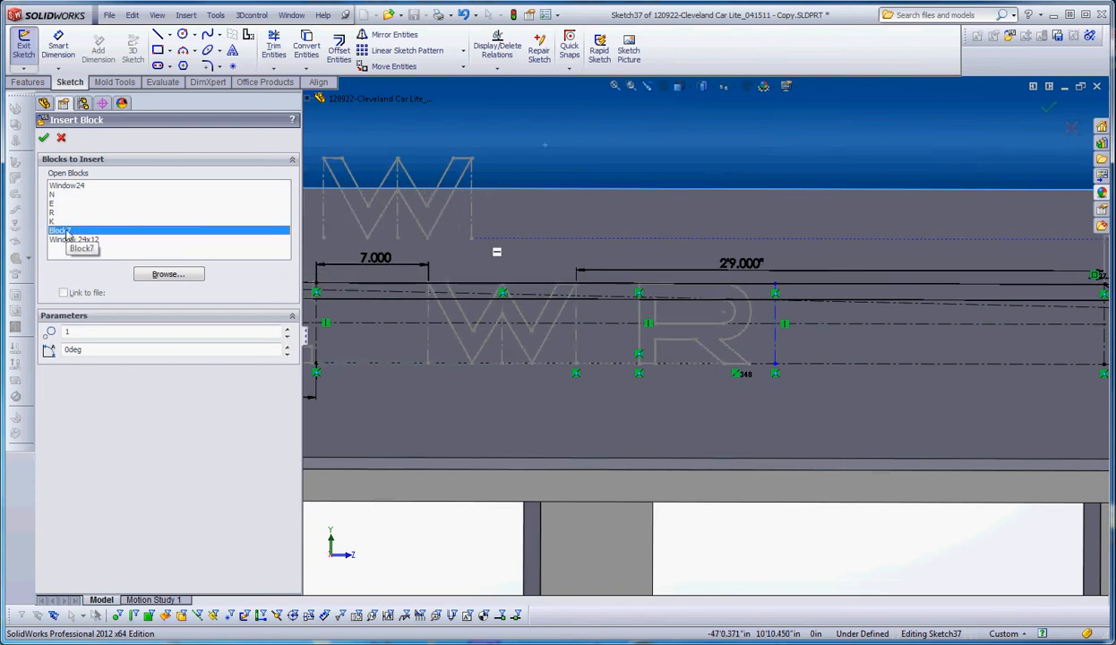
pyautogui.moveTo(610, 242)
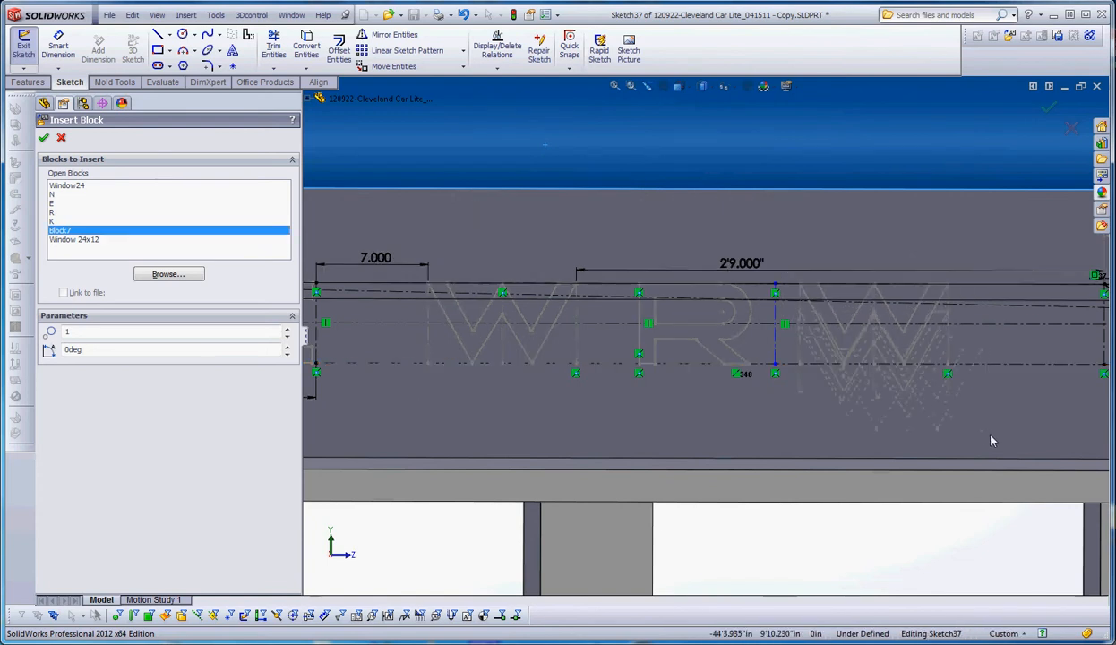
pyautogui.click(44, 139)
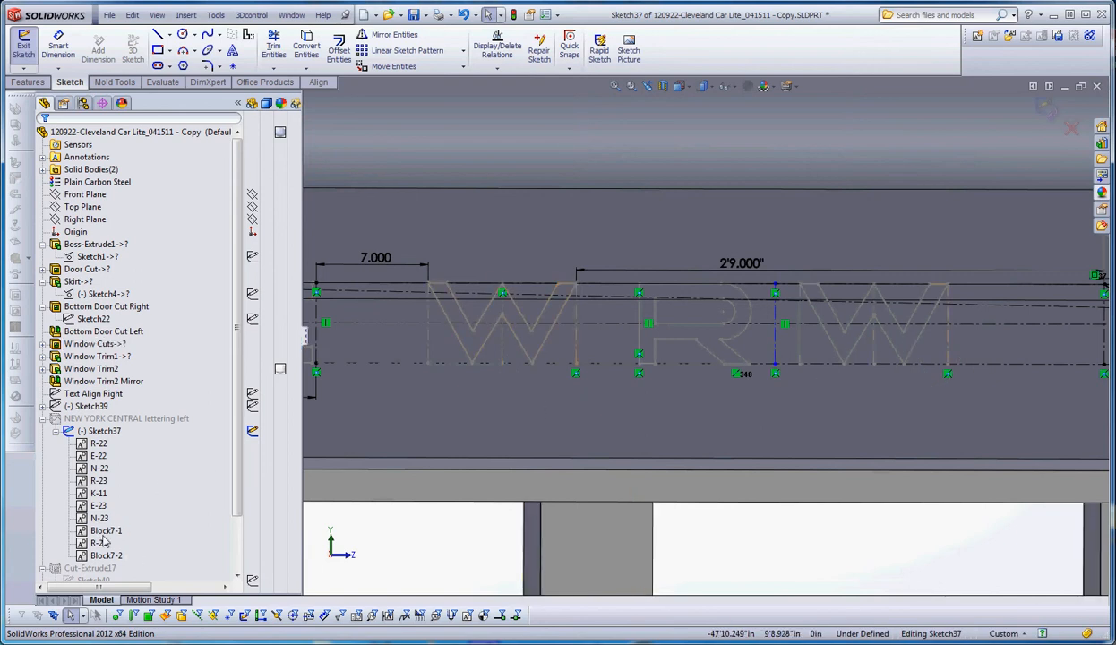
# Rename Block7-1 and Block7-2 to W-1 and W-2, then select W-1.
pyautogui.click(106, 543)
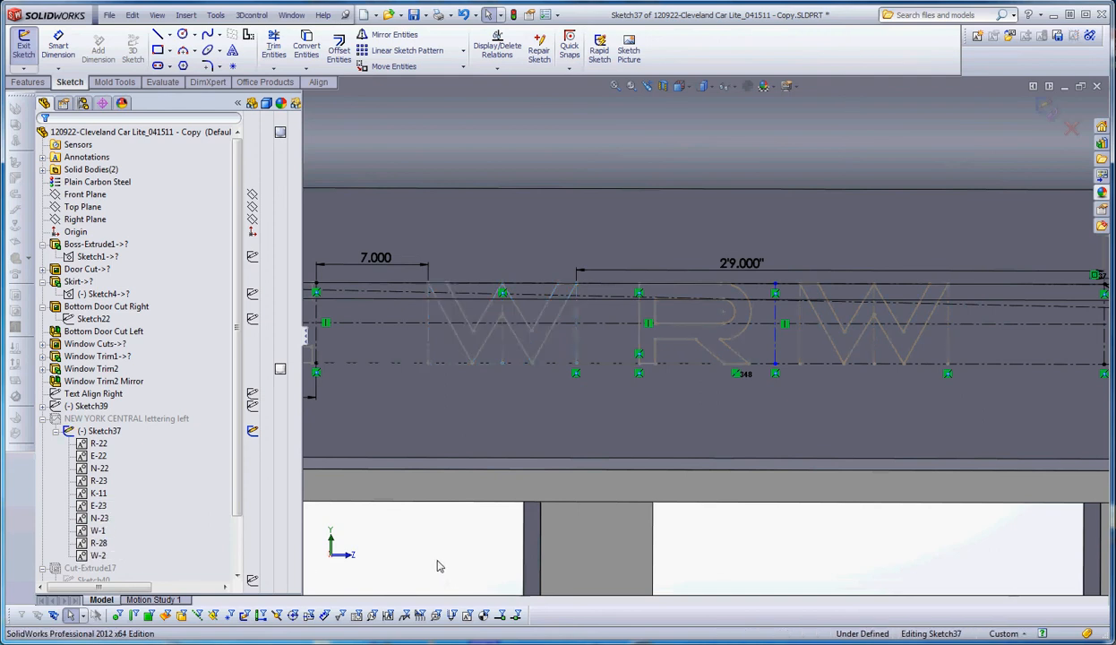
pyautogui.click(93, 519)
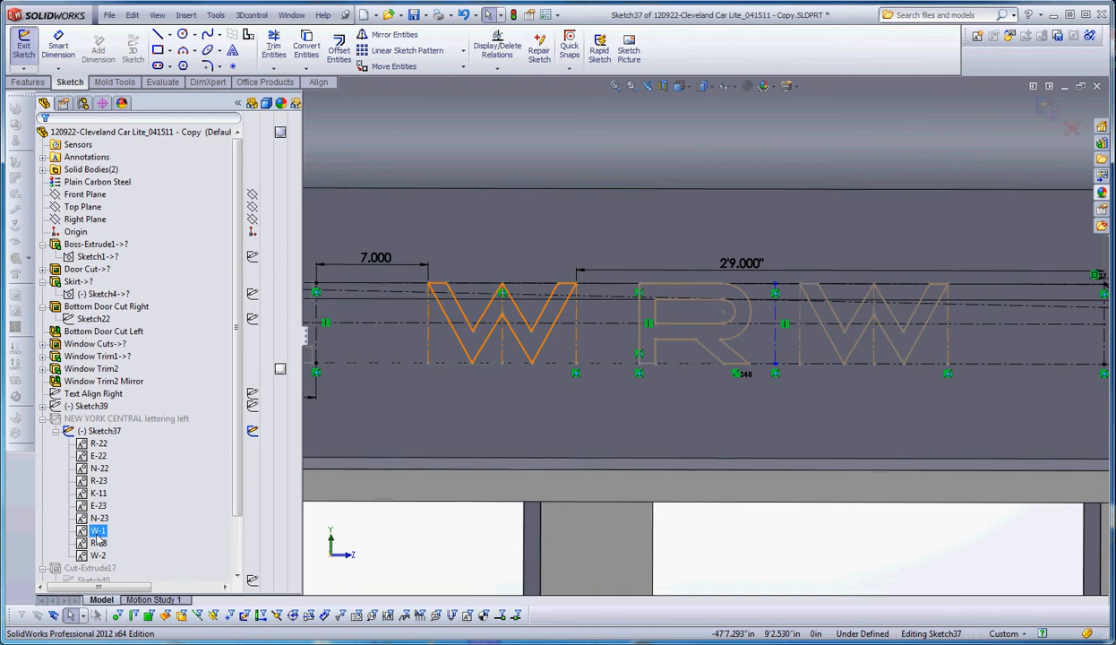